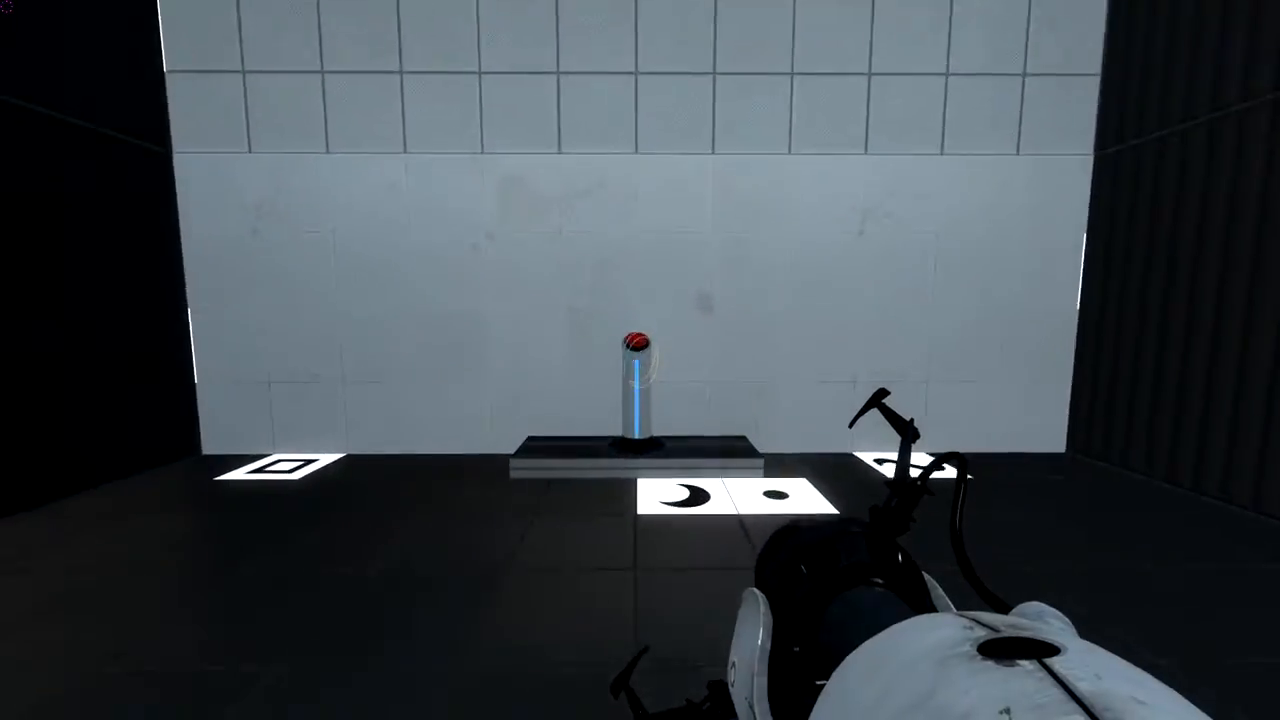
pyautogui.moveTo(640, 300)
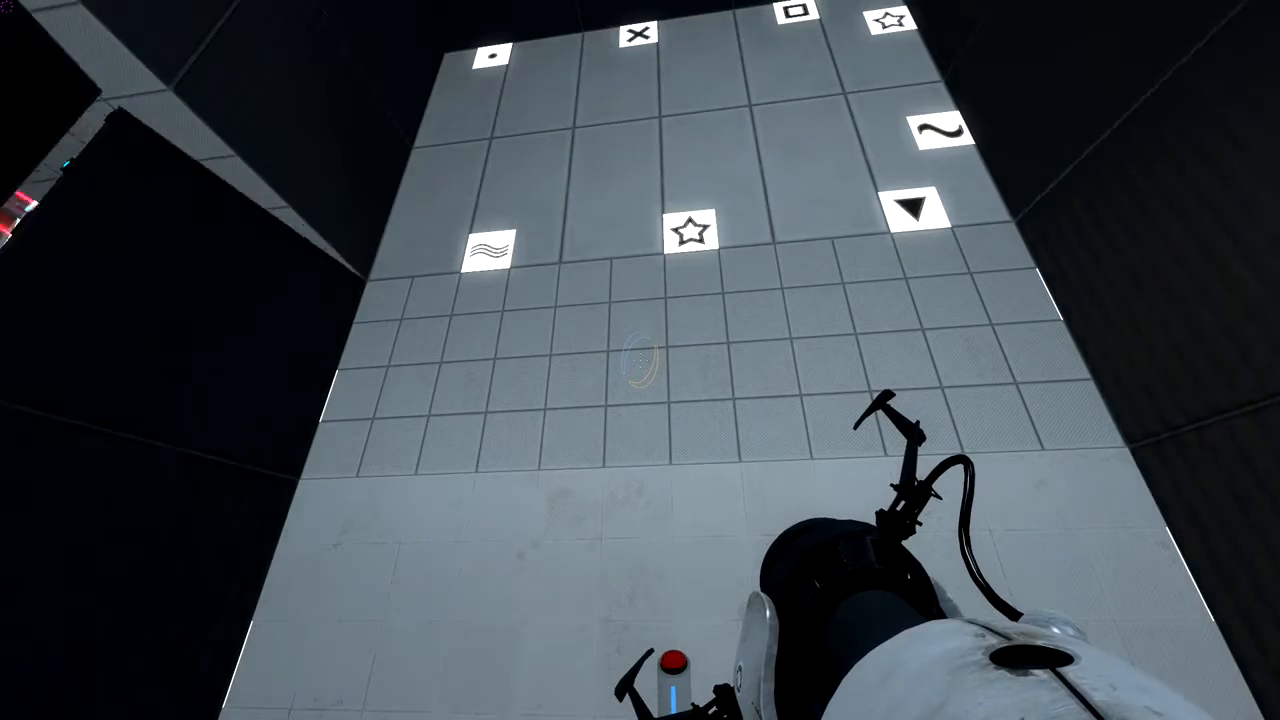
pyautogui.moveTo(640, 360)
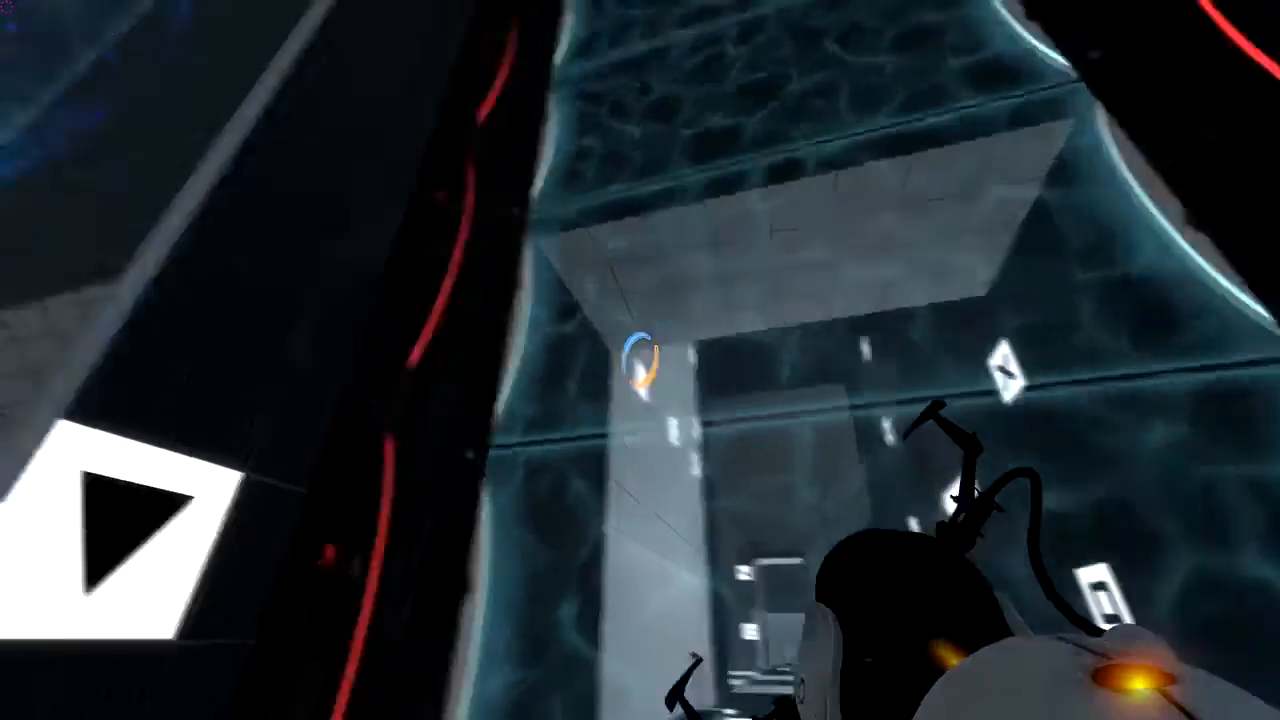
pyautogui.moveTo(640, 360)
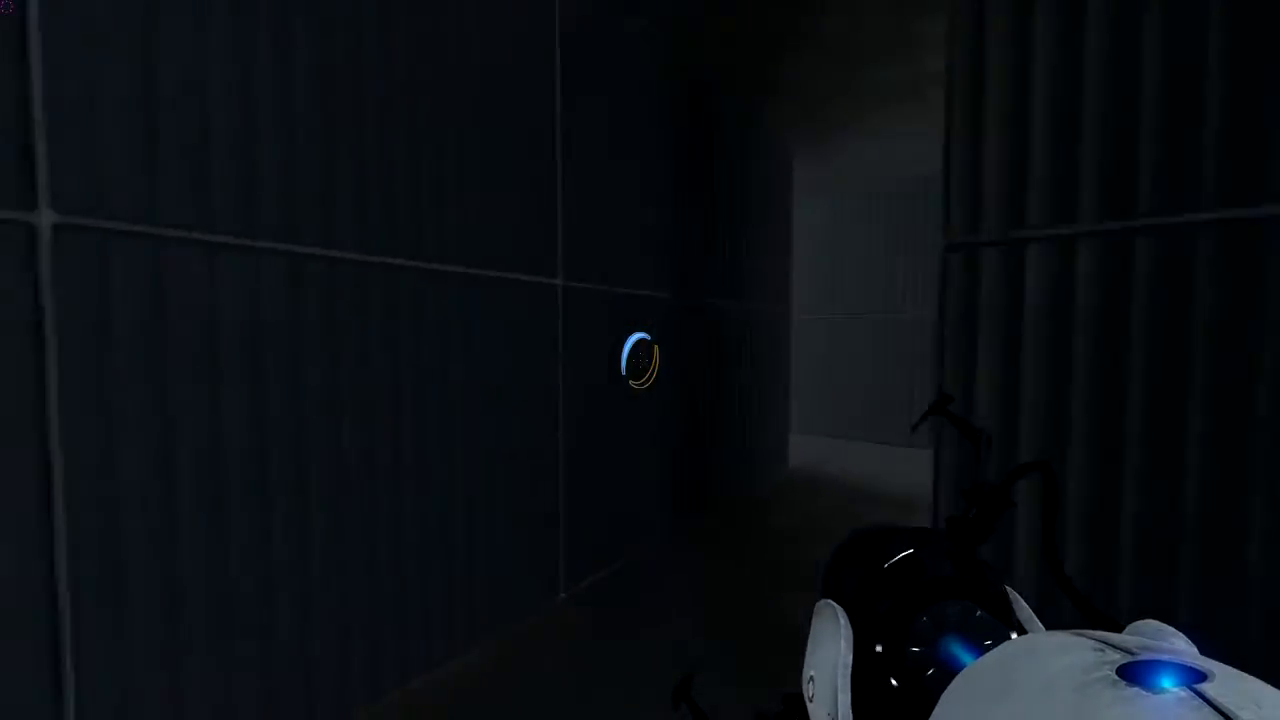
pyautogui.moveTo(640, 360)
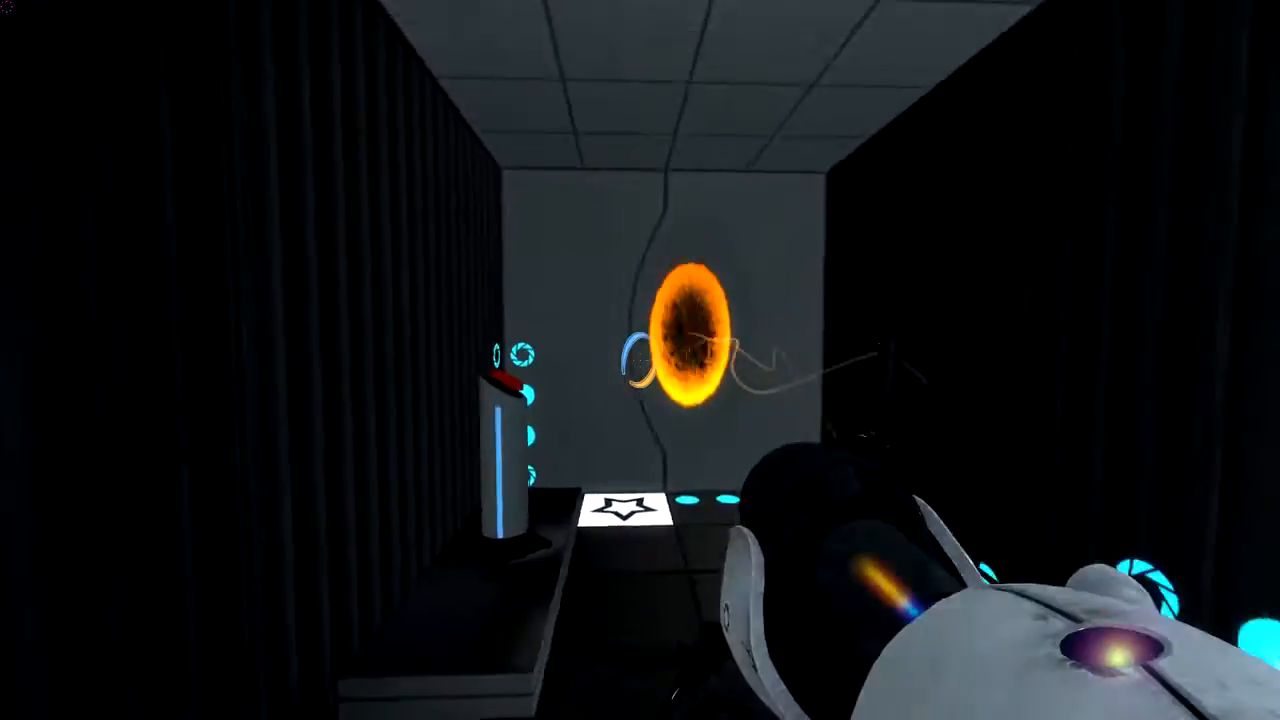
pyautogui.moveTo(640, 360)
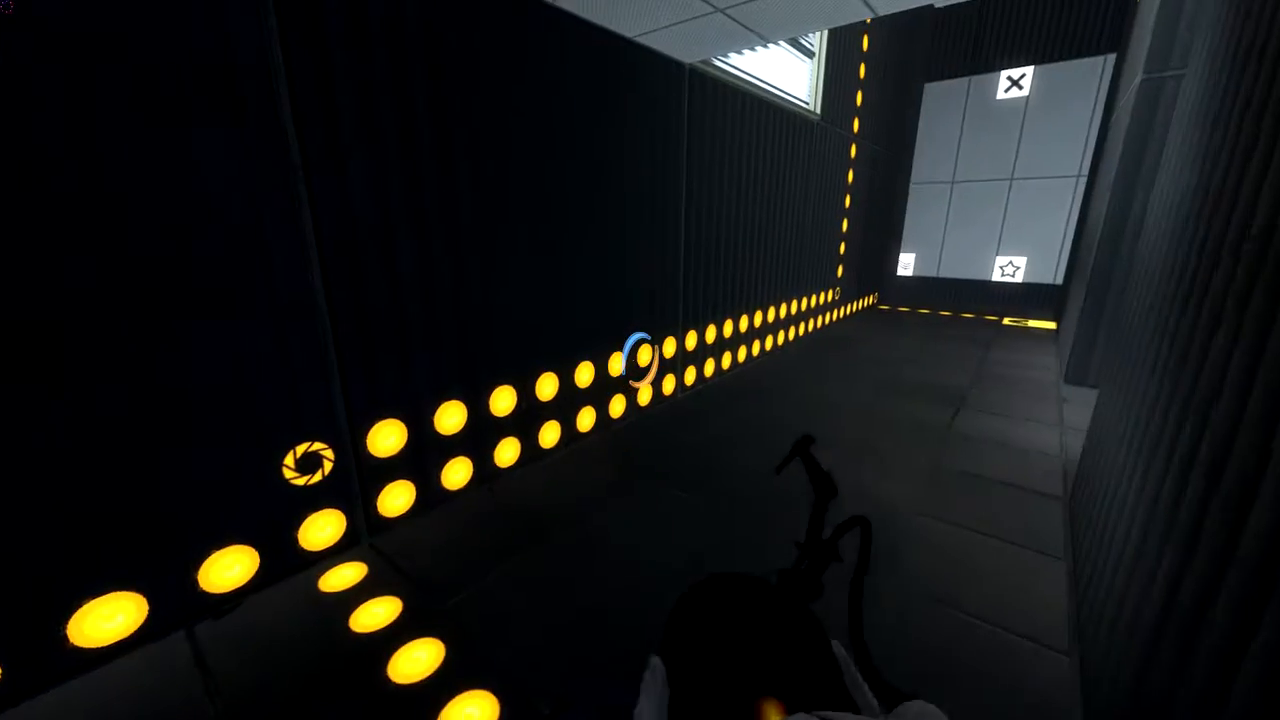